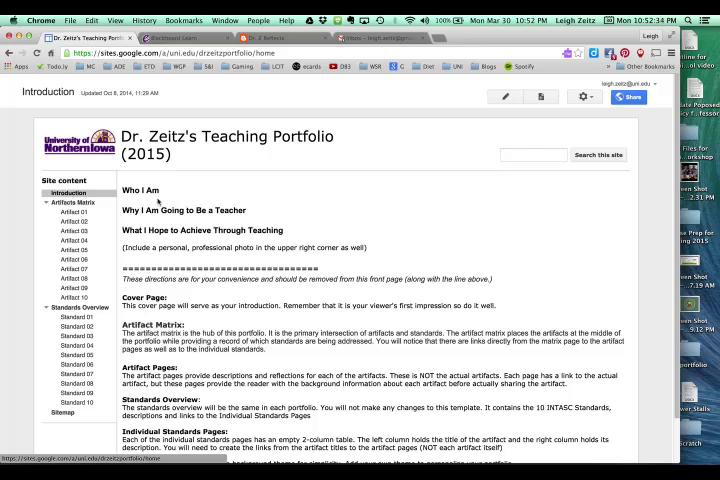
mouse_move(260, 216)
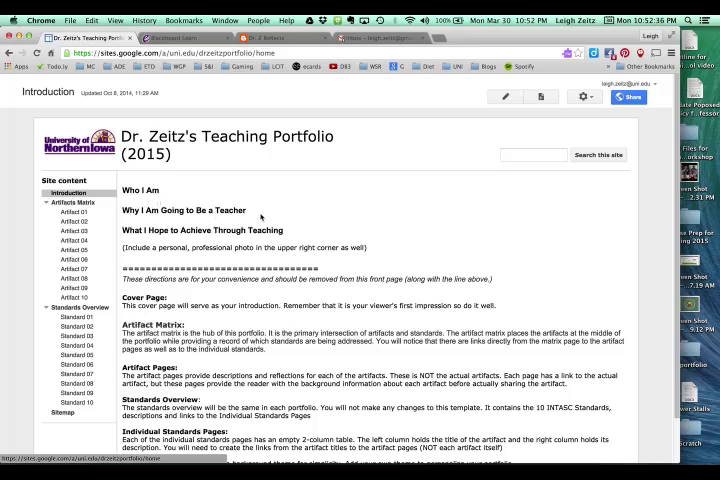
mouse_move(298, 242)
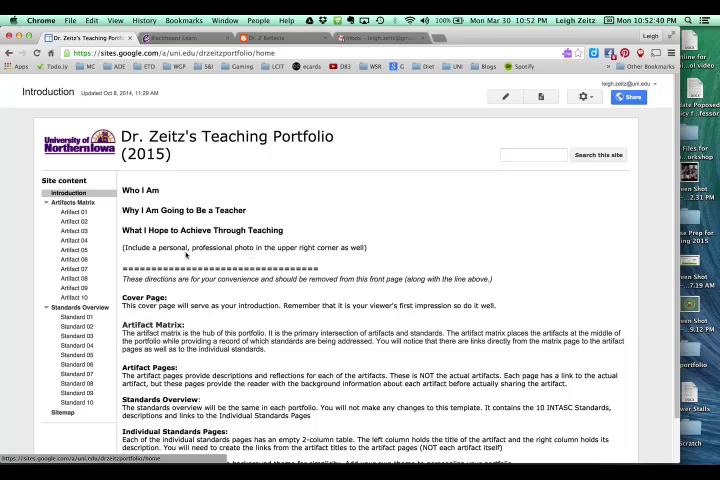
mouse_move(482, 174)
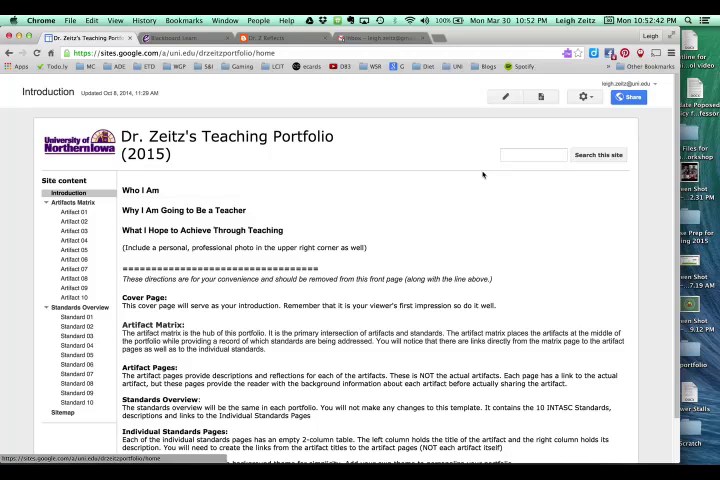
mouse_move(172, 288)
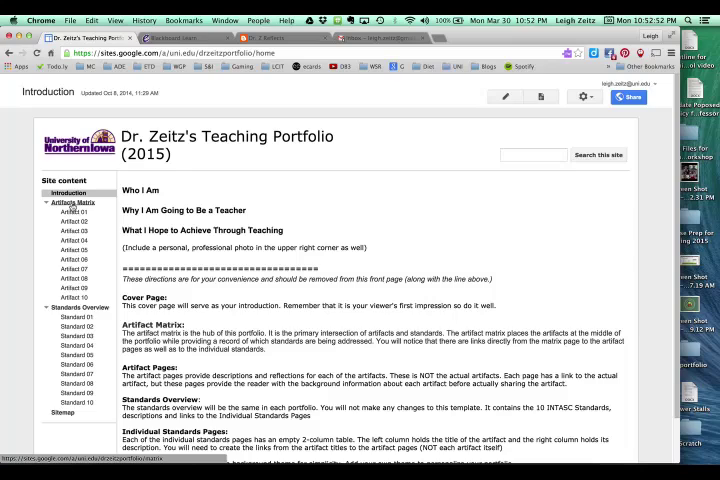
Navigate to the Artifact 04 template page via the Artifacts Matrix and review its sections
click(80, 202)
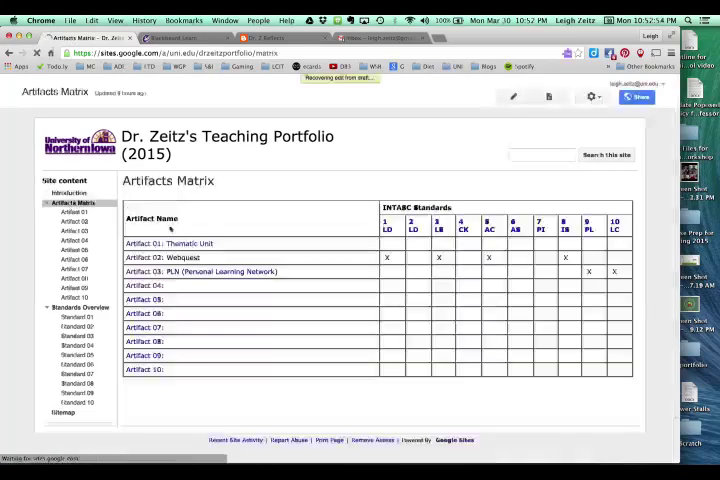
click(512, 96)
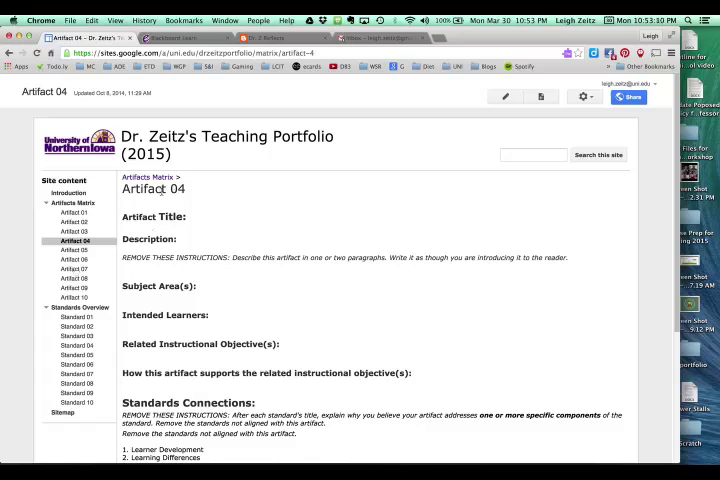
mouse_move(284, 212)
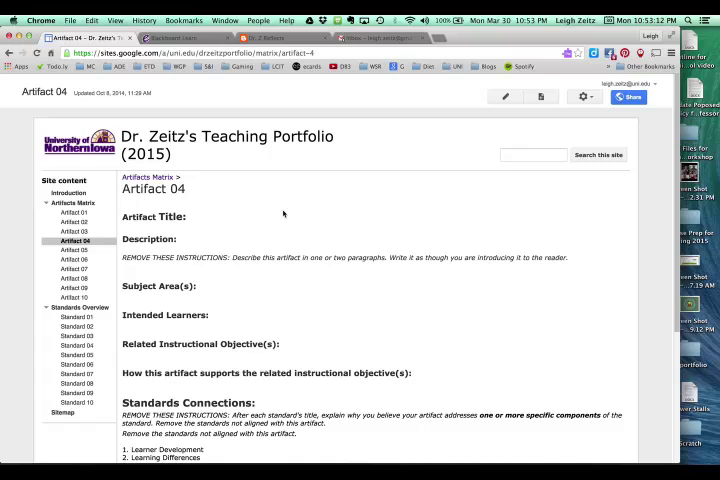
mouse_move(300, 216)
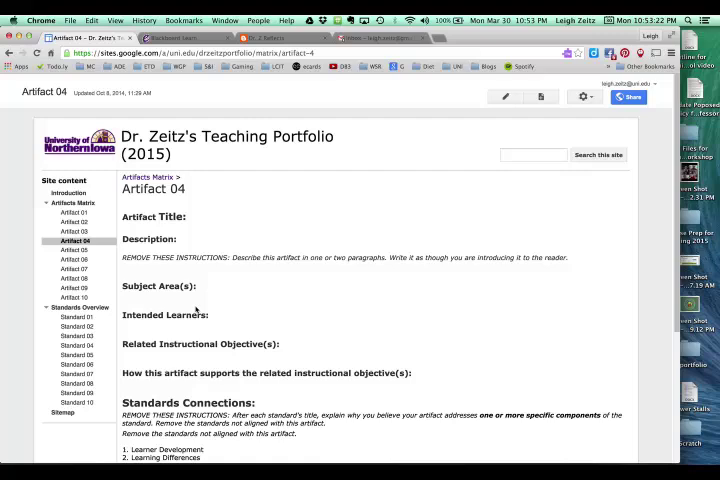
mouse_move(572, 224)
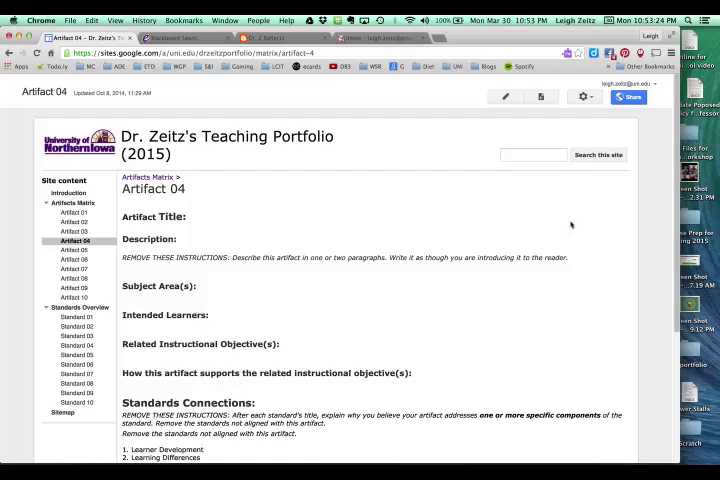
scroll(down, 3)
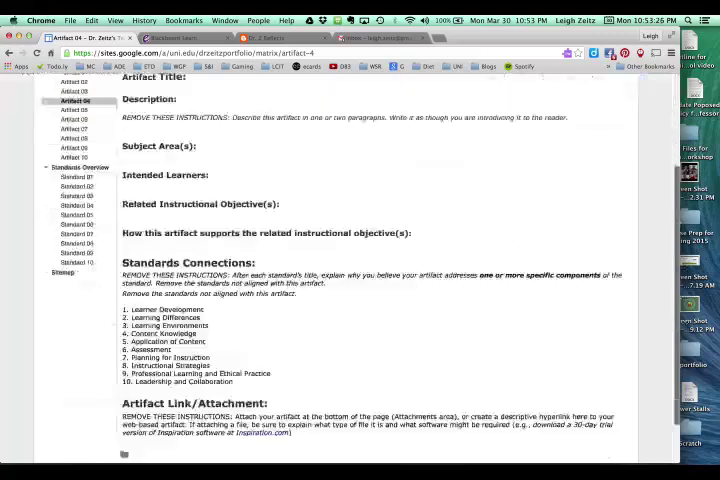
scroll(down, 3)
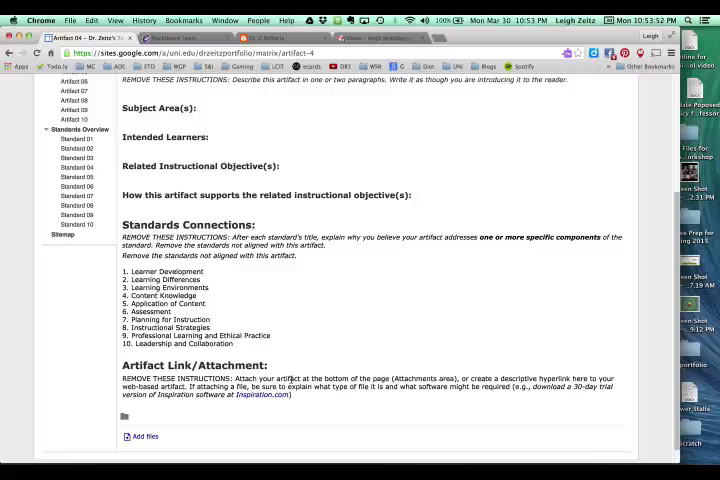
Scroll back up to the top of the Artifact 03 PLN page
scroll(up, 3)
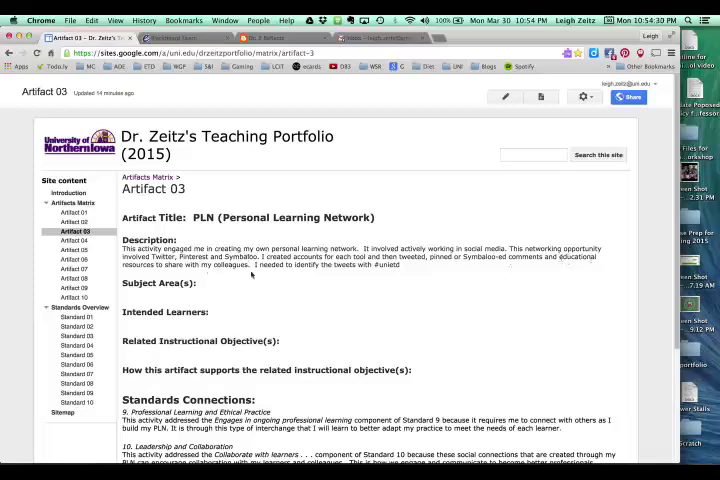
mouse_move(356, 272)
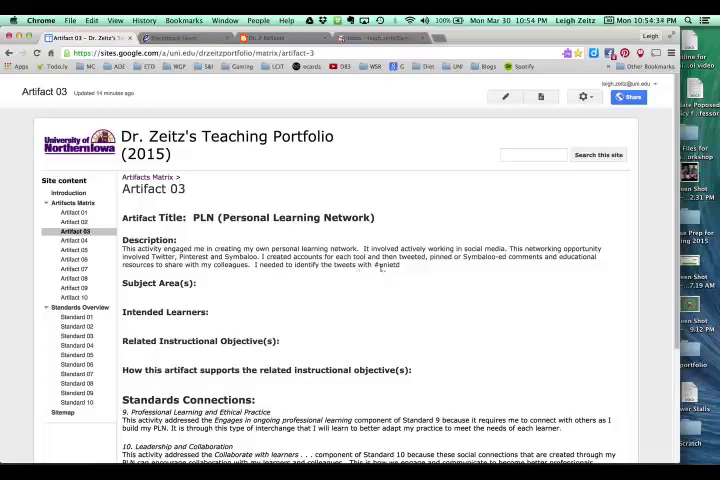
mouse_move(396, 272)
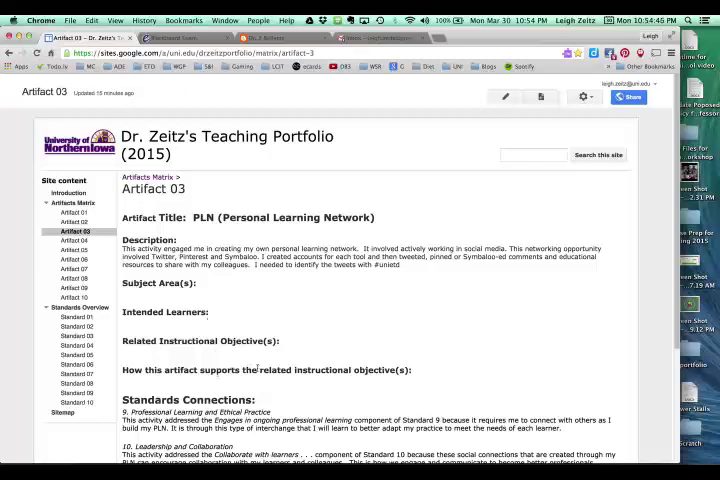
mouse_move(662, 258)
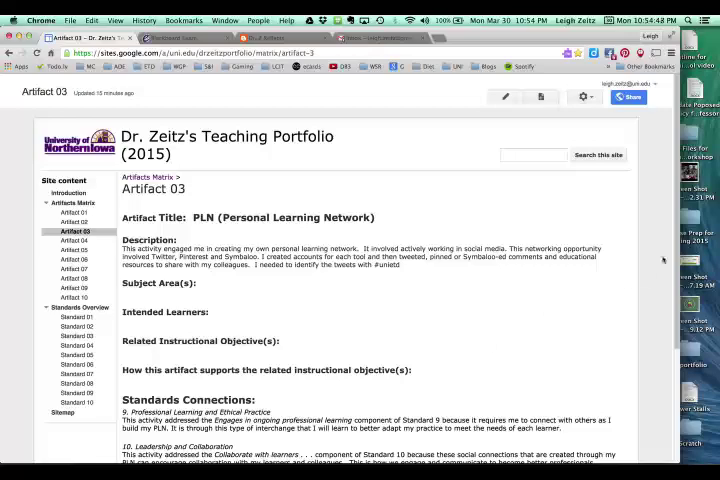
scroll(down, 3)
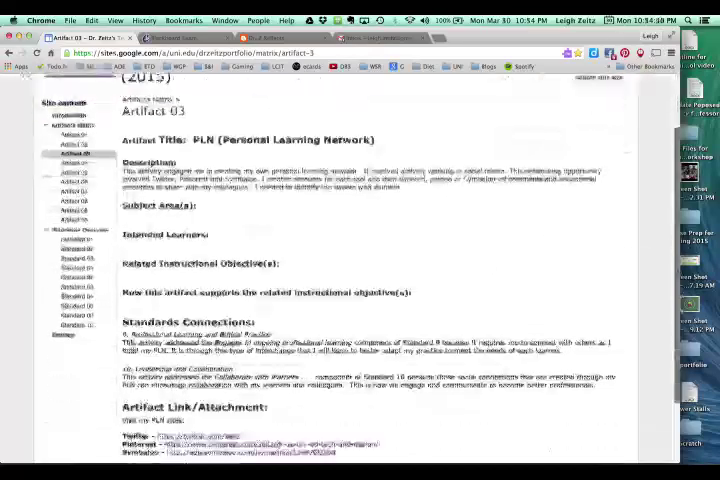
scroll(down, 3)
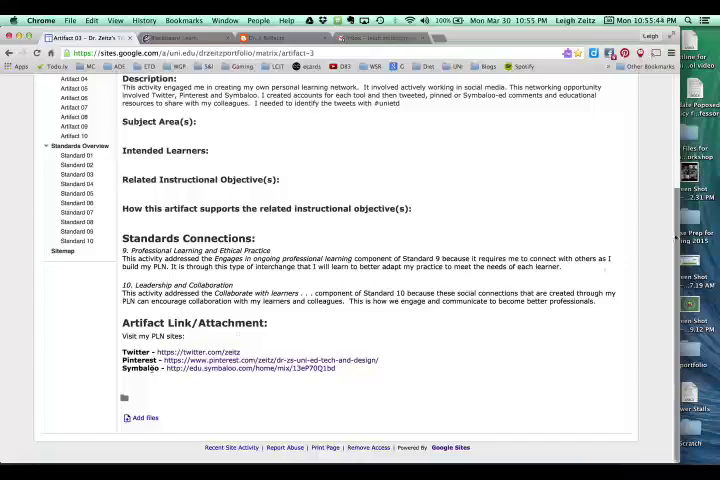
scroll(up, 3)
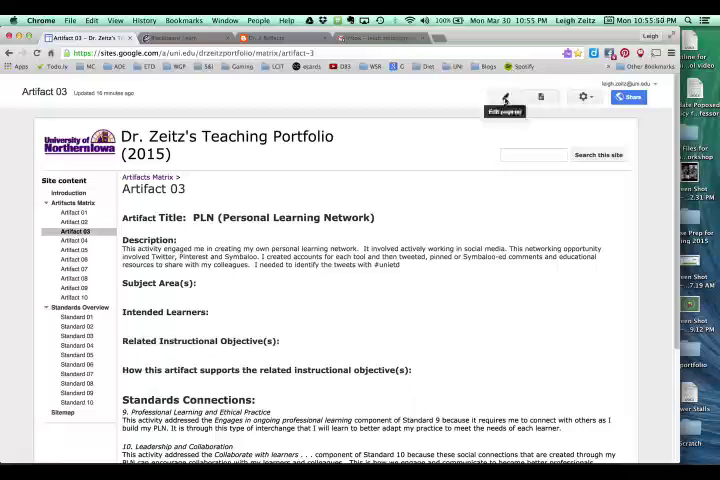
Enter edit mode on the Artifact 03 page and move down to the Artifact Link/Attachment section
click(504, 96)
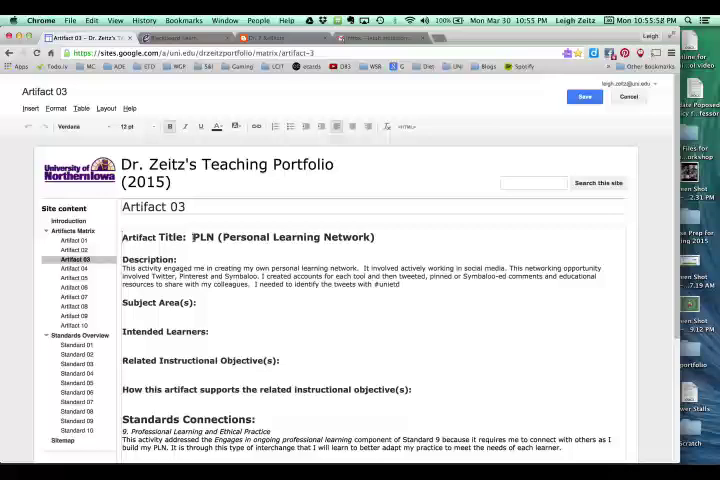
text(PLN)
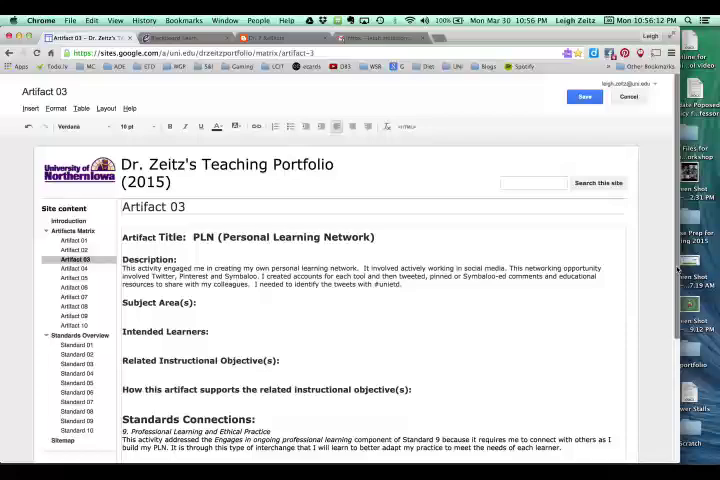
scroll(down, 3)
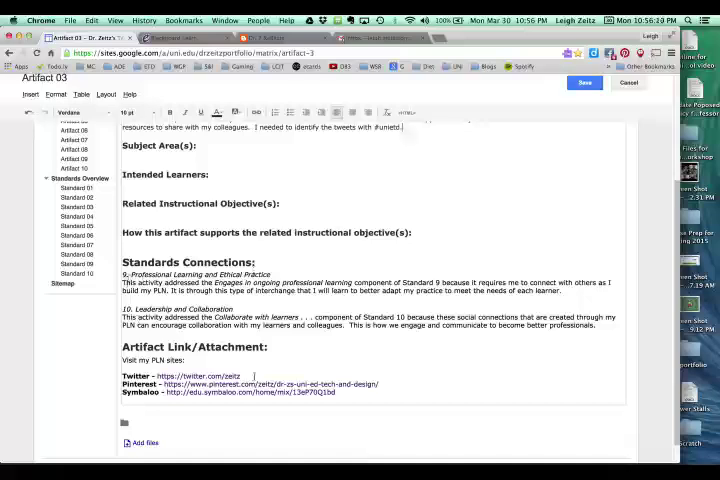
scroll(down, 3)
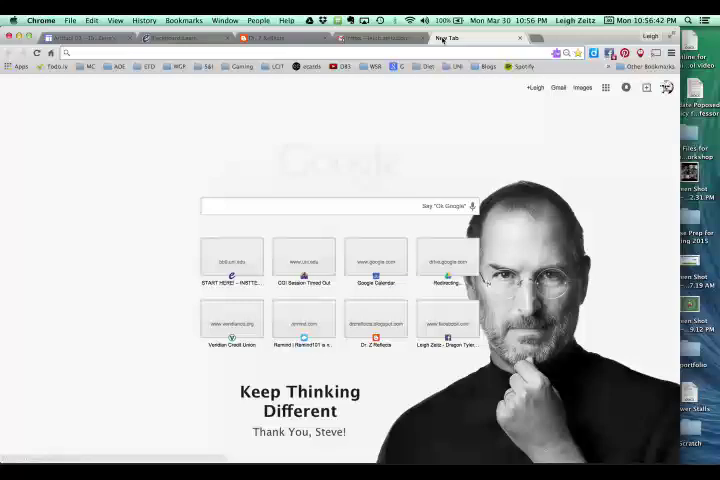
Navigate a new browser tab to twitter.com
text(twitter.com/ze)
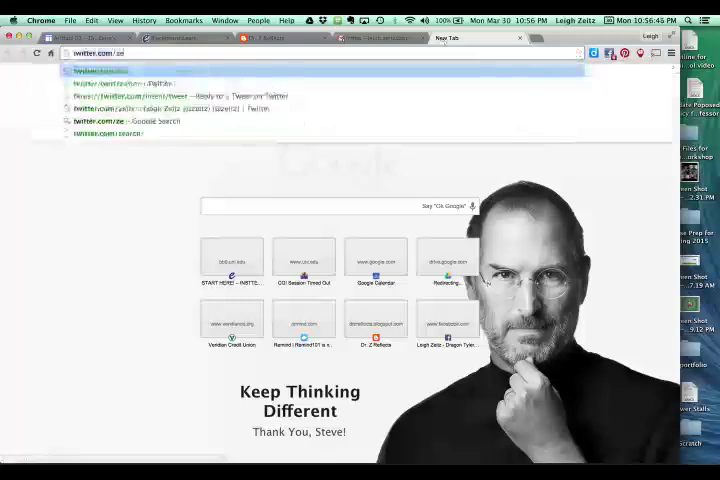
click(100, 72)
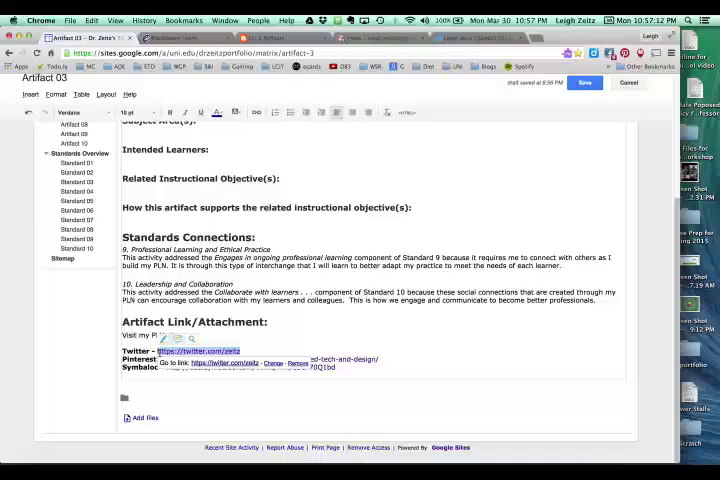
Point the Twitter entry to the twitter.com profile URL and save the Artifact 03 page
right_click(198, 352)
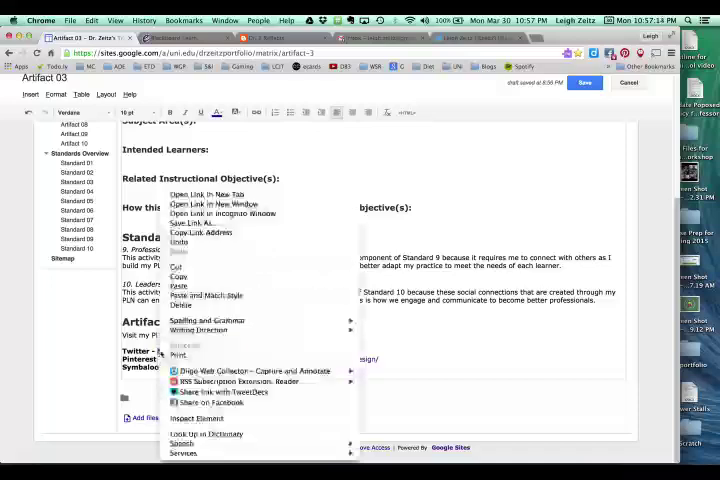
mouse_move(178, 276)
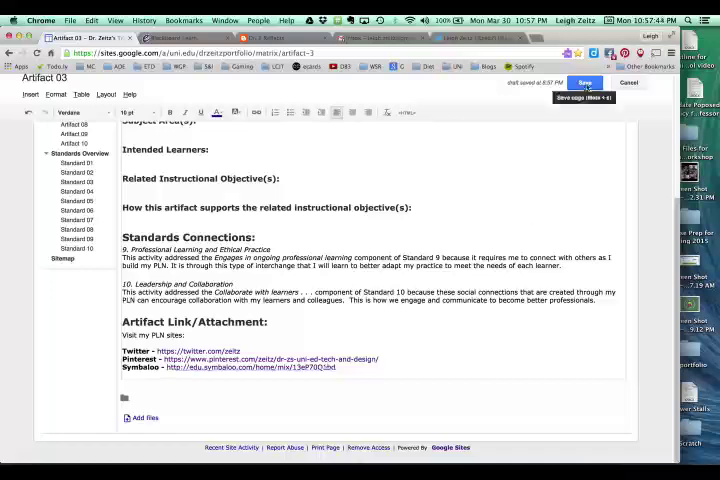
click(584, 82)
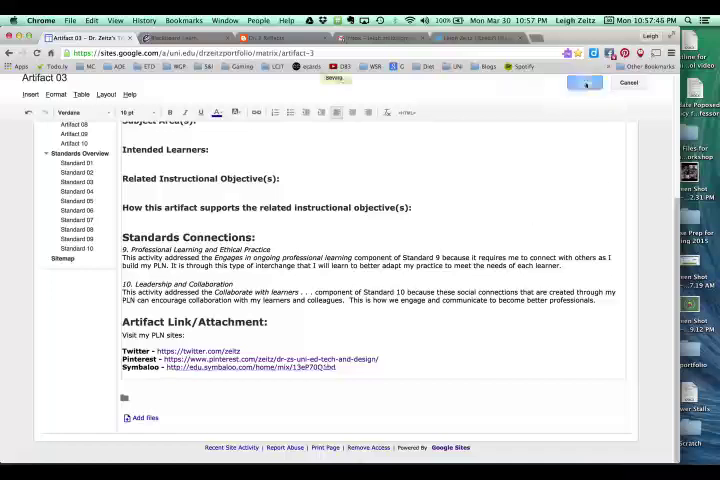
click(584, 84)
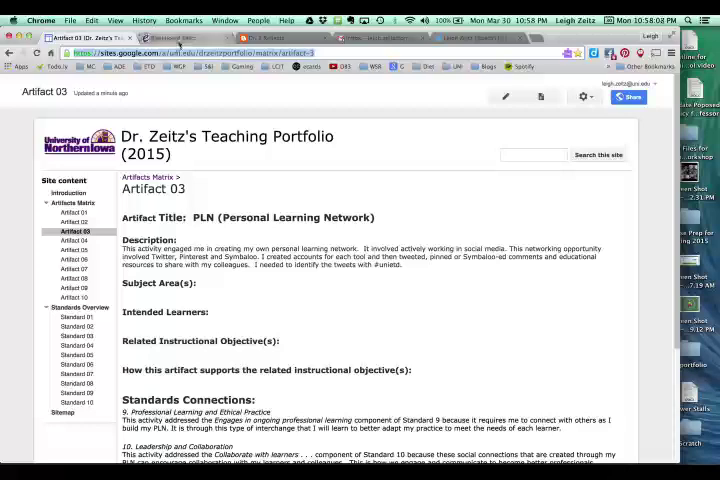
Sign in to UNI eLearning Blackboard and reach the course Announcements page
click(164, 36)
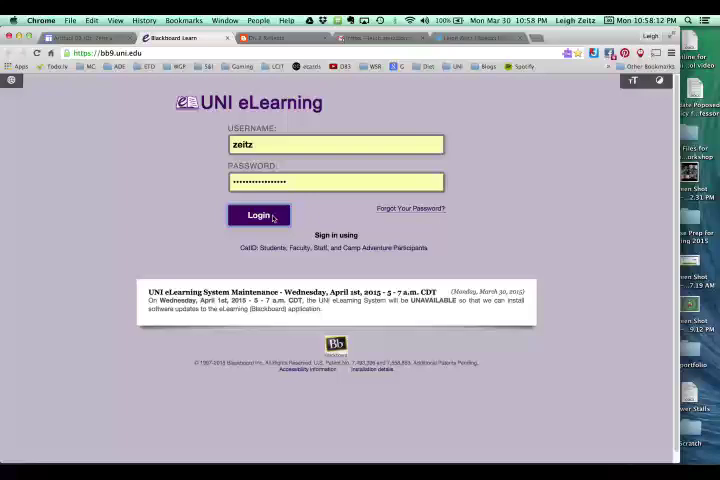
click(258, 216)
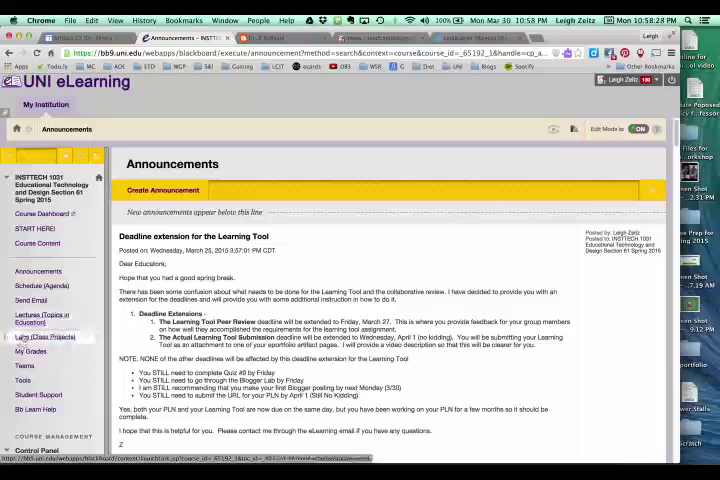
Go to the Class Projects (Labs) PLN content and locate the PLN Assignment Submission item
click(44, 338)
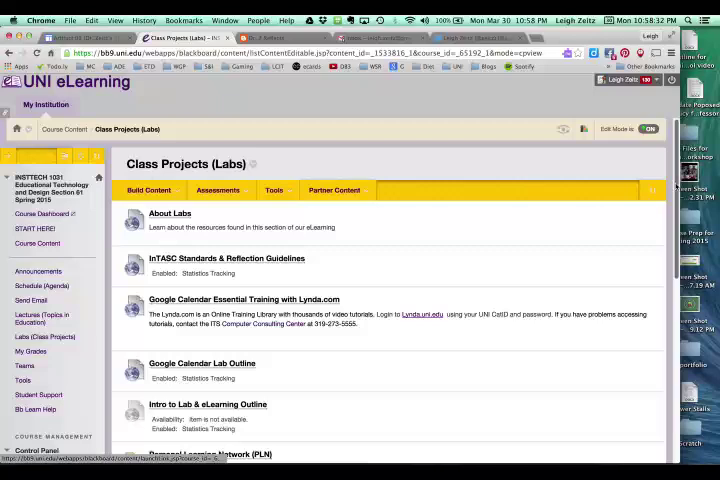
scroll(down, 3)
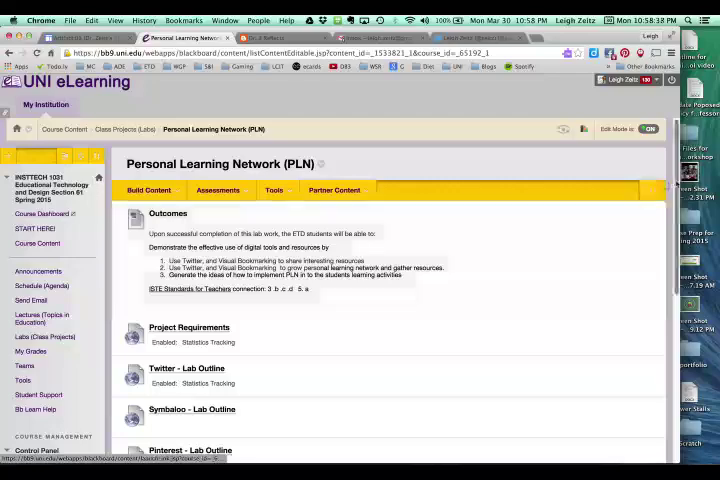
scroll(down, 3)
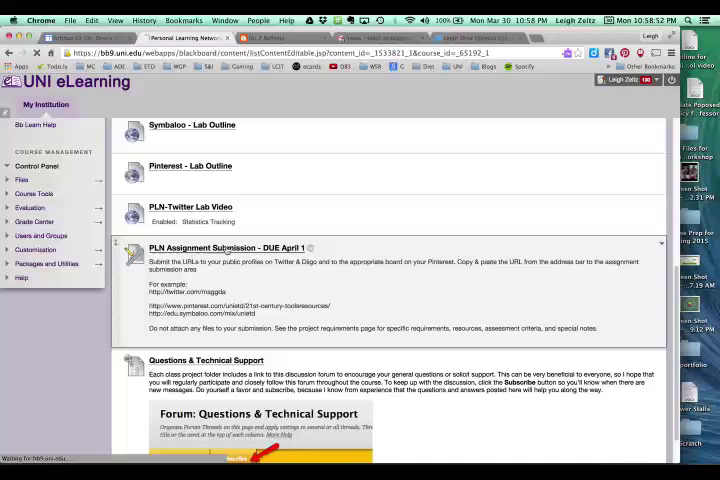
Write a text submission 'This is my submission for' and paste the portfolio page address
click(224, 246)
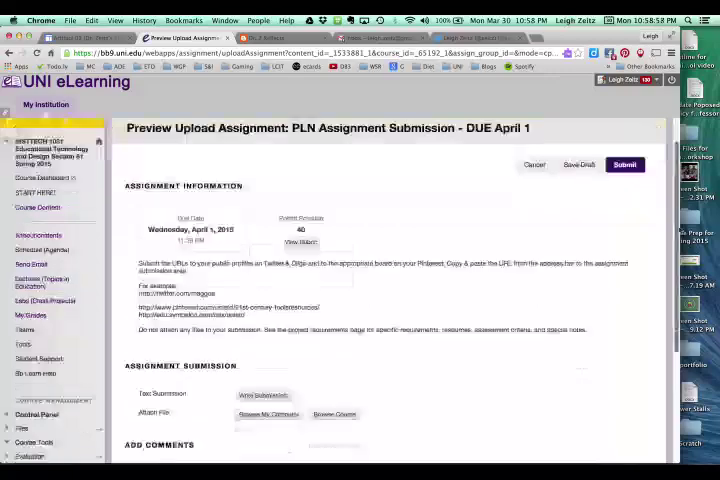
scroll(down, 3)
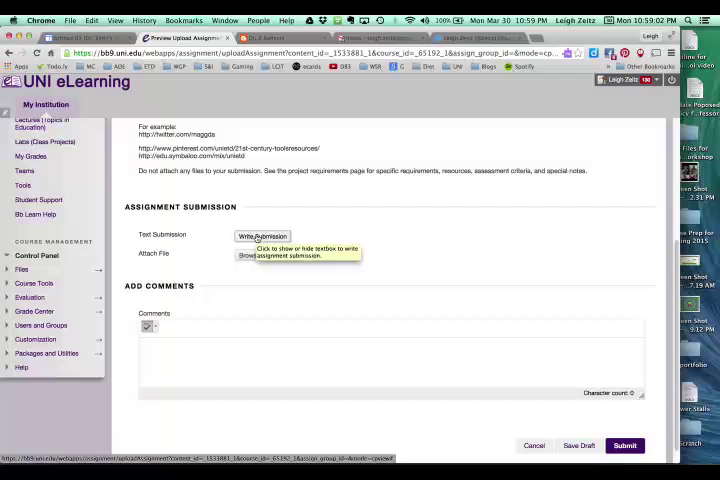
click(262, 236)
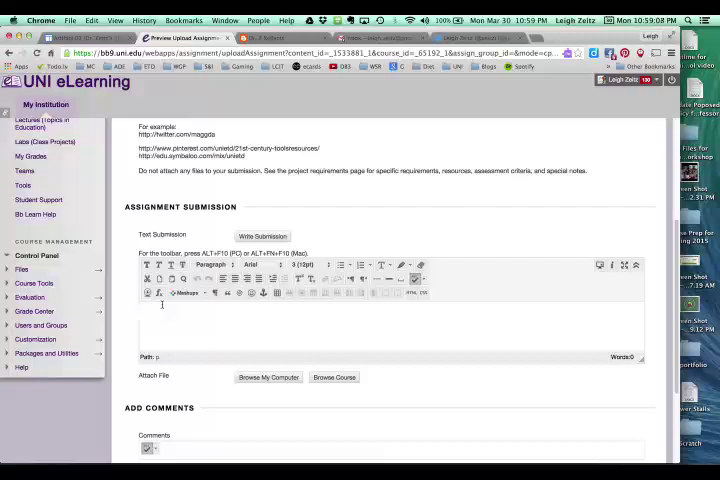
text(This is my)
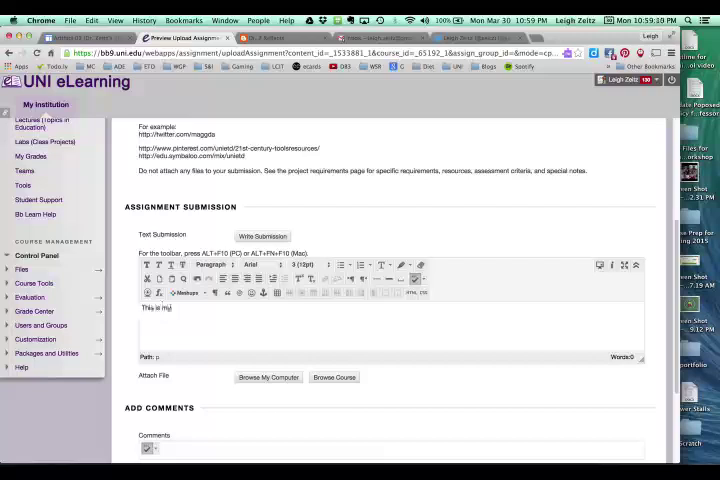
text(submission.)
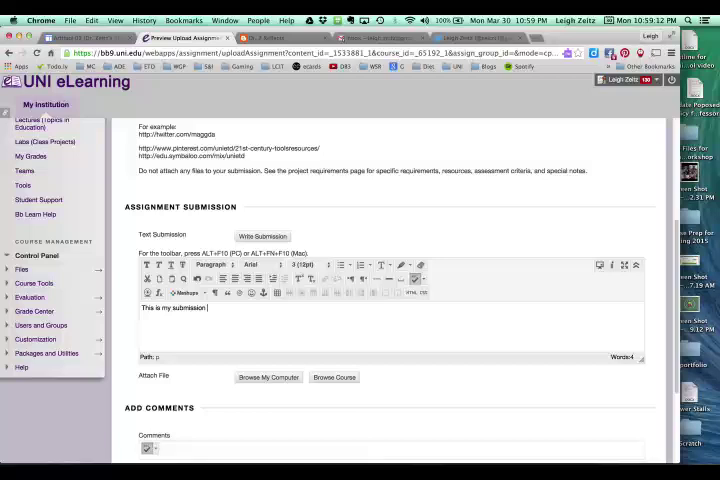
text(for the PLN.  Hope you enjoy it.)
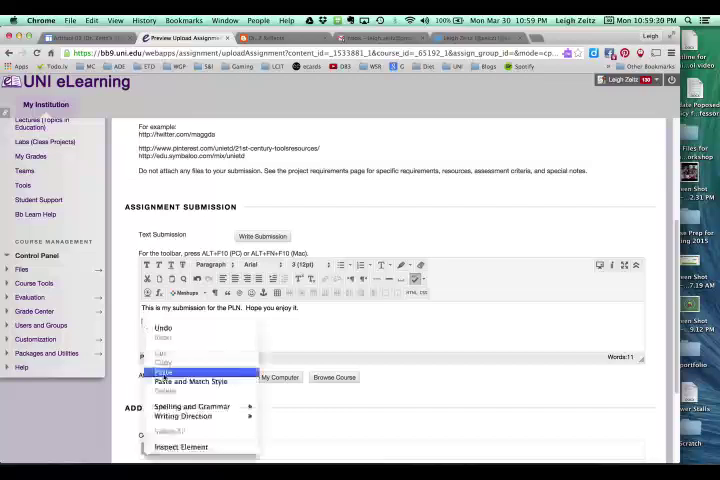
click(160, 368)
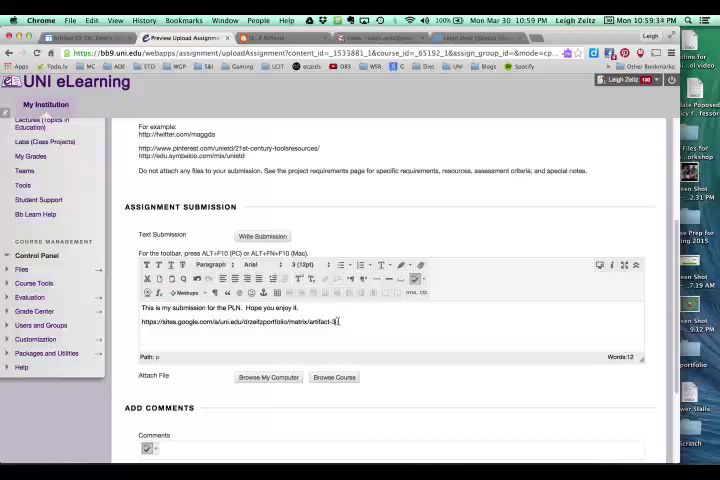
Turn the pasted portfolio address into a hyperlink set to open in a new window
triple_click(240, 322)
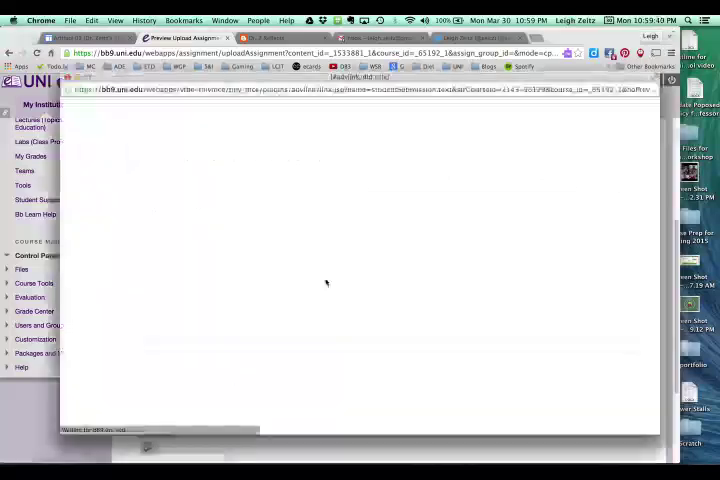
click(324, 284)
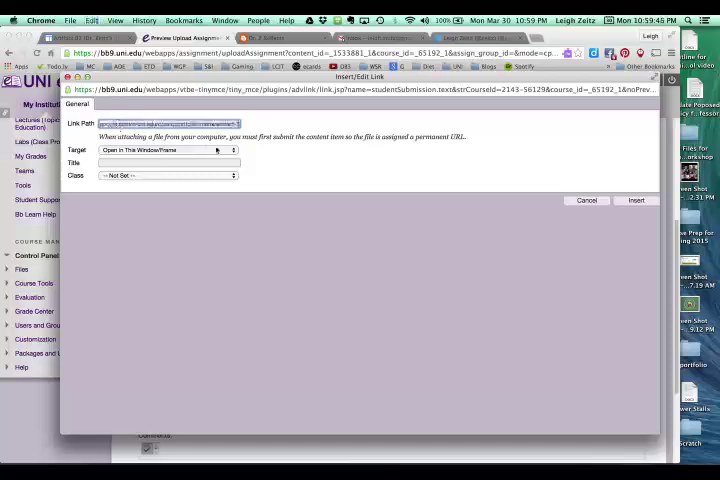
click(234, 148)
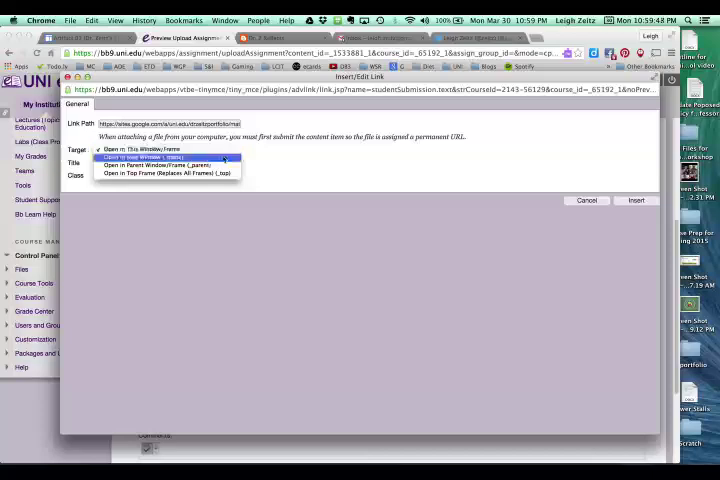
click(164, 156)
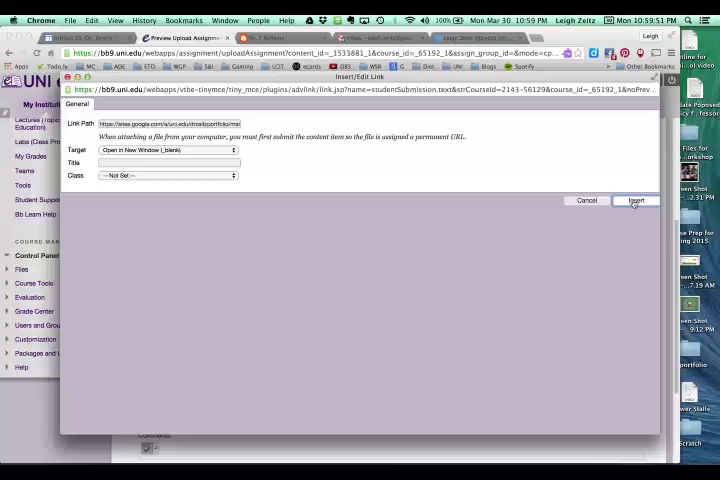
click(636, 200)
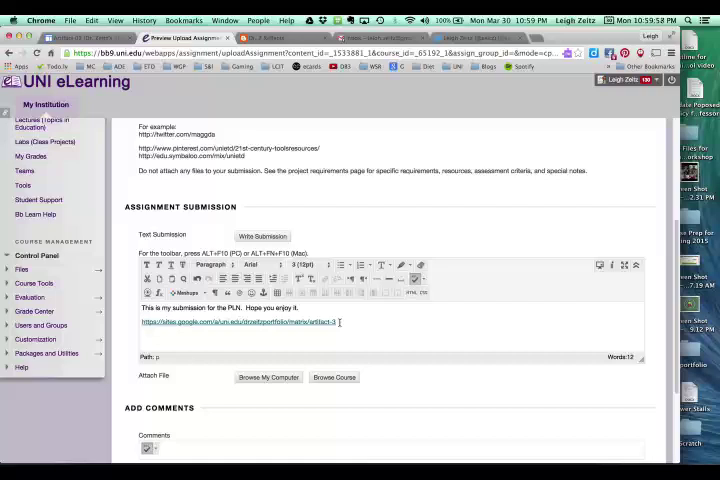
triple_click(240, 322)
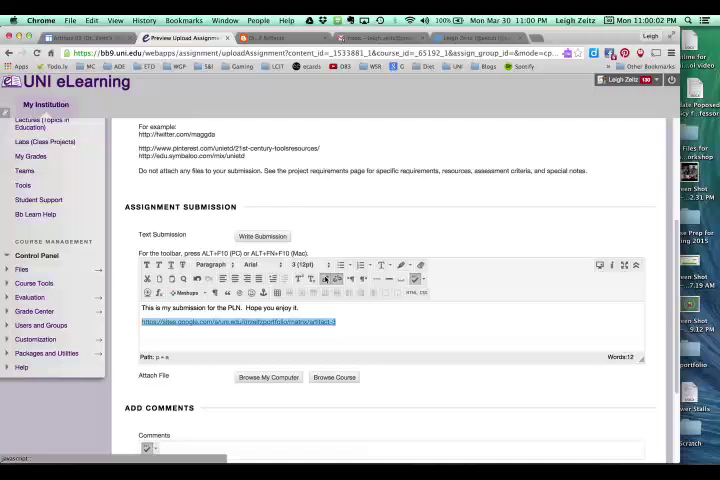
mouse_move(324, 278)
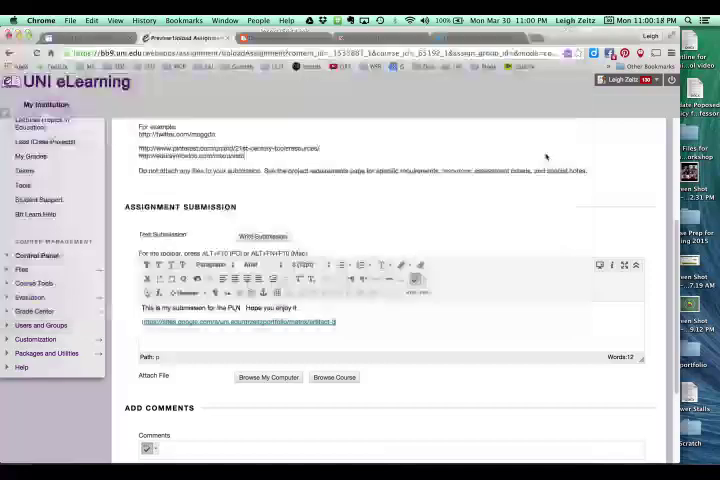
mouse_move(404, 356)
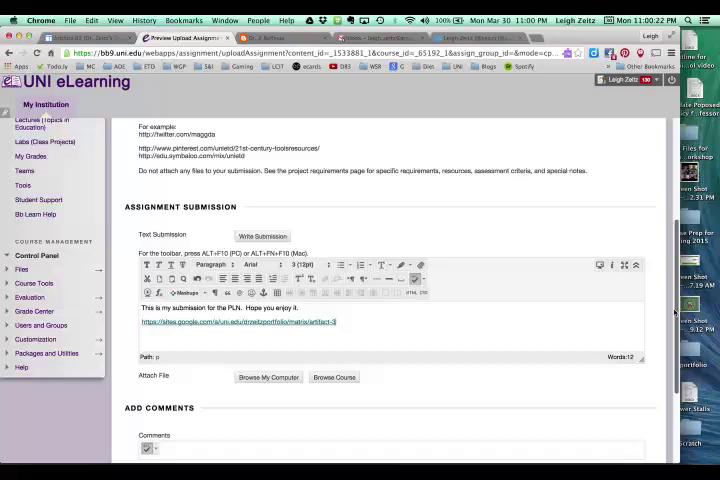
Submit the PLN assignment, dismiss the unsaved-preview warning, and submit again
scroll(down, 3)
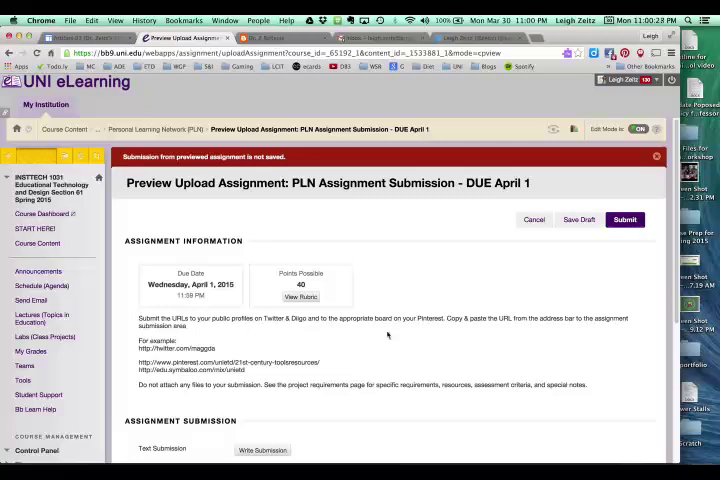
mouse_move(352, 276)
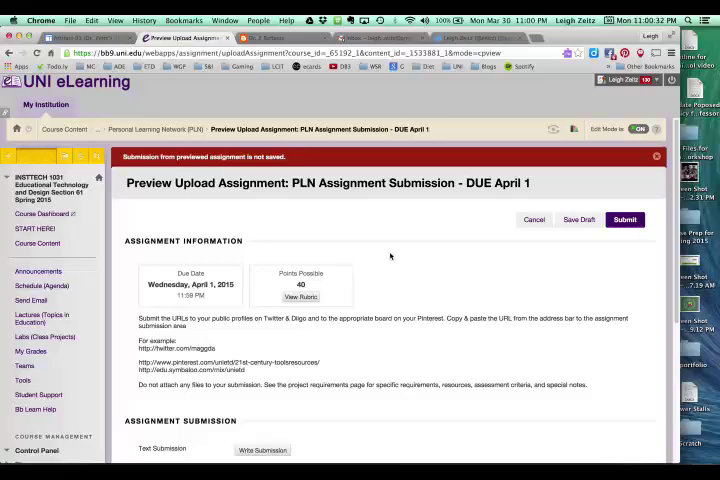
click(624, 220)
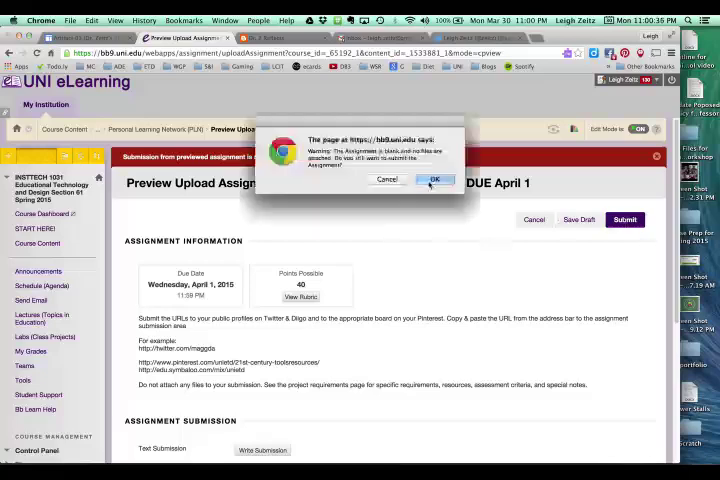
click(434, 180)
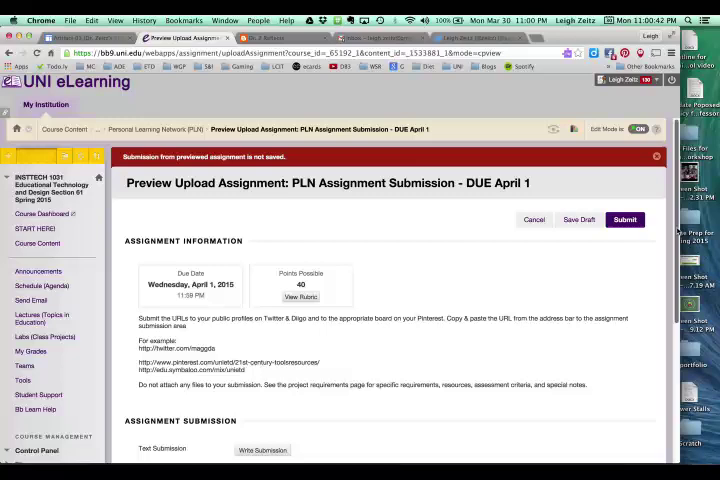
scroll(down, 3)
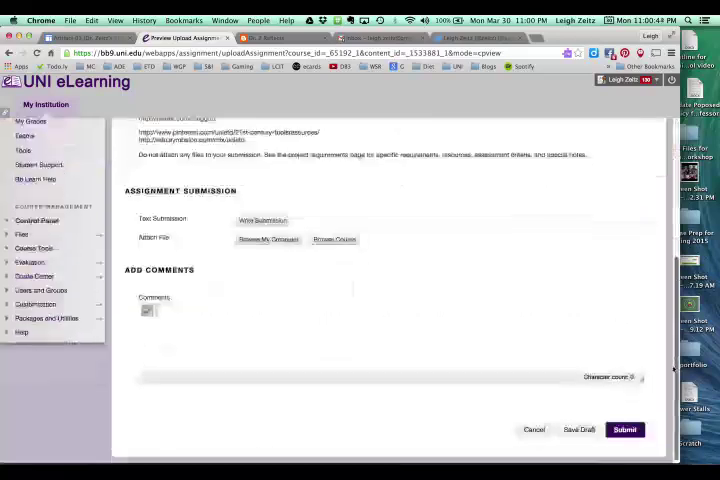
click(624, 428)
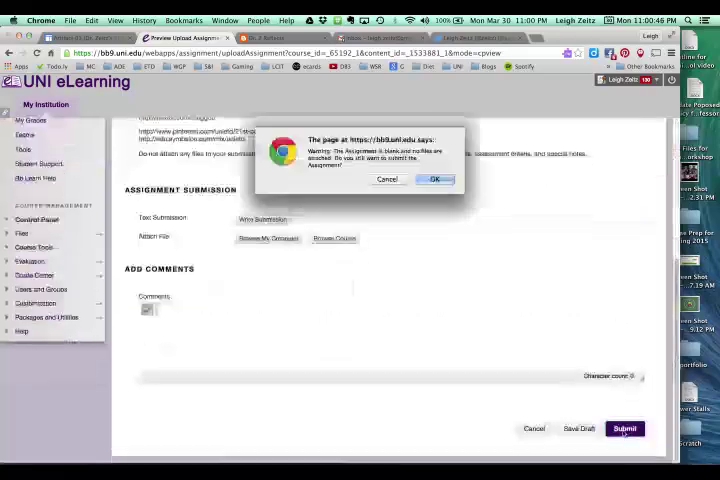